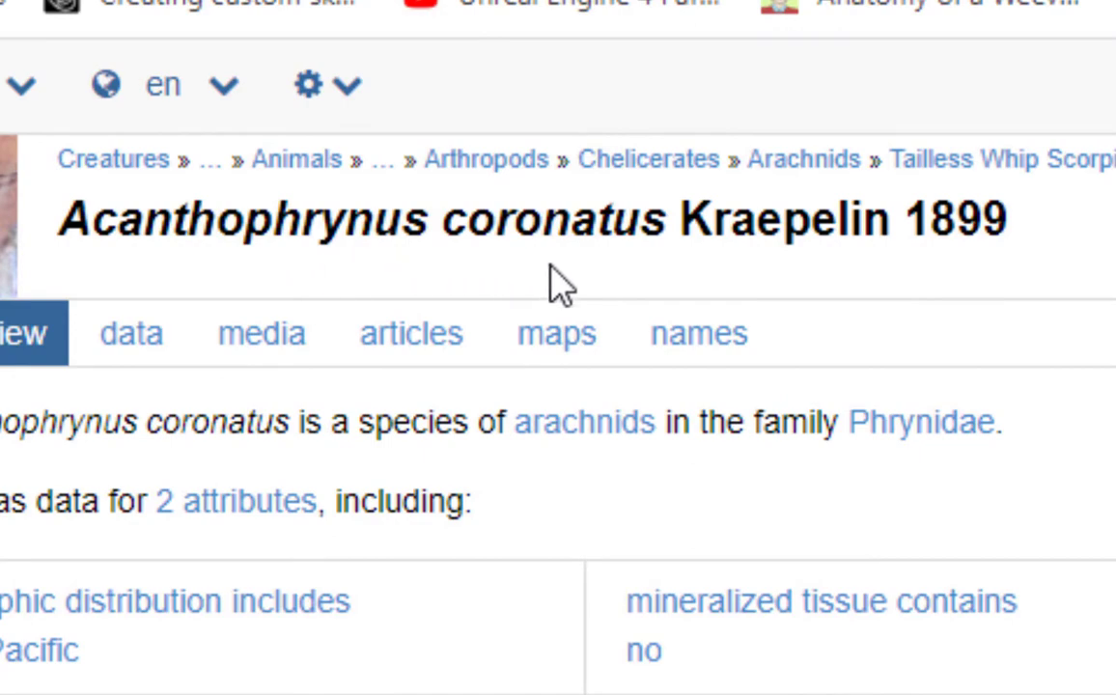
pyautogui.moveTo(309, 357)
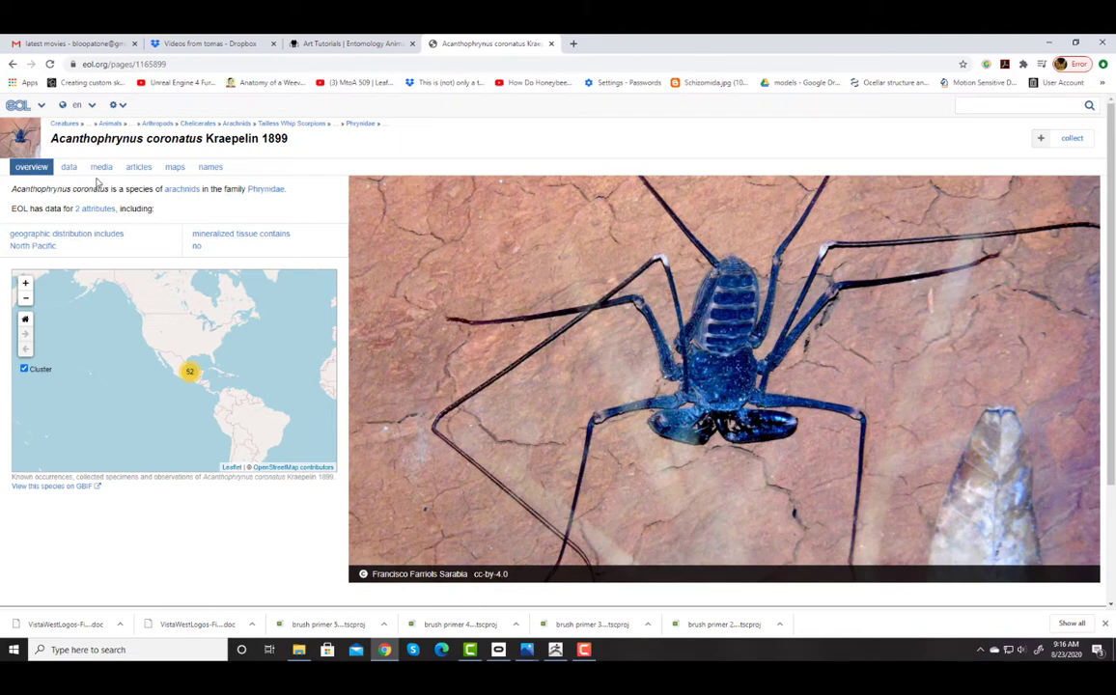
pyautogui.moveTo(692, 267)
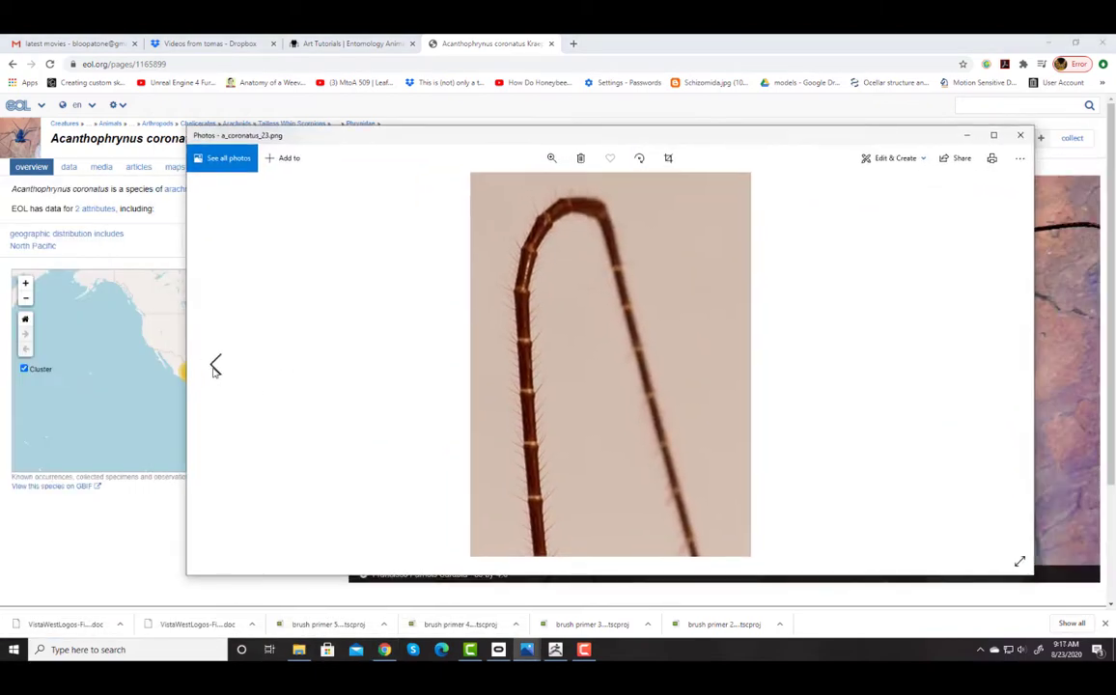
# - Step back through the front-view head, pedipalp close-up and underside body photos
pyautogui.click(216, 365)
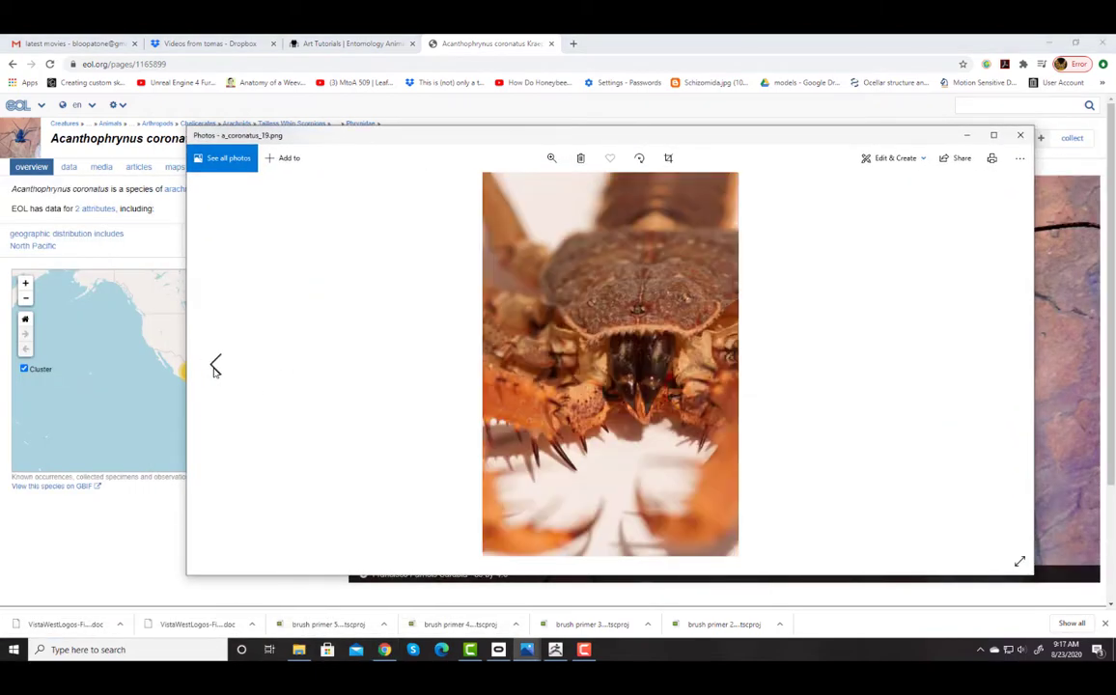
pyautogui.click(216, 365)
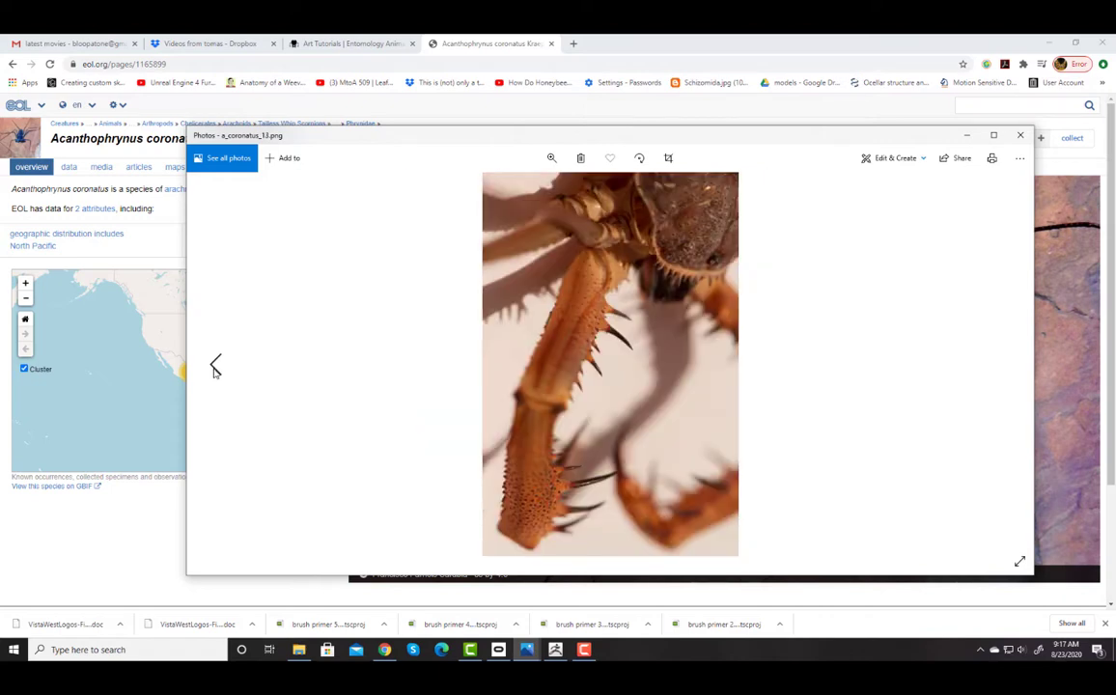
pyautogui.click(216, 365)
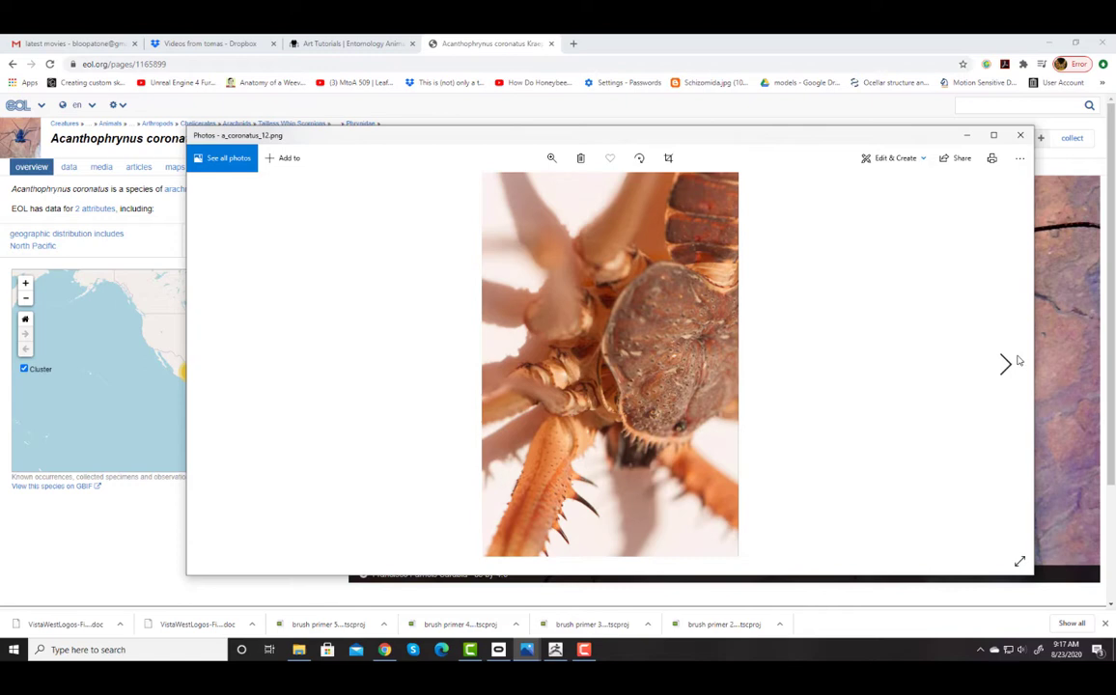
# - Advance through the pedipalp close-ups to the top view of the carapace
pyautogui.click(1004, 364)
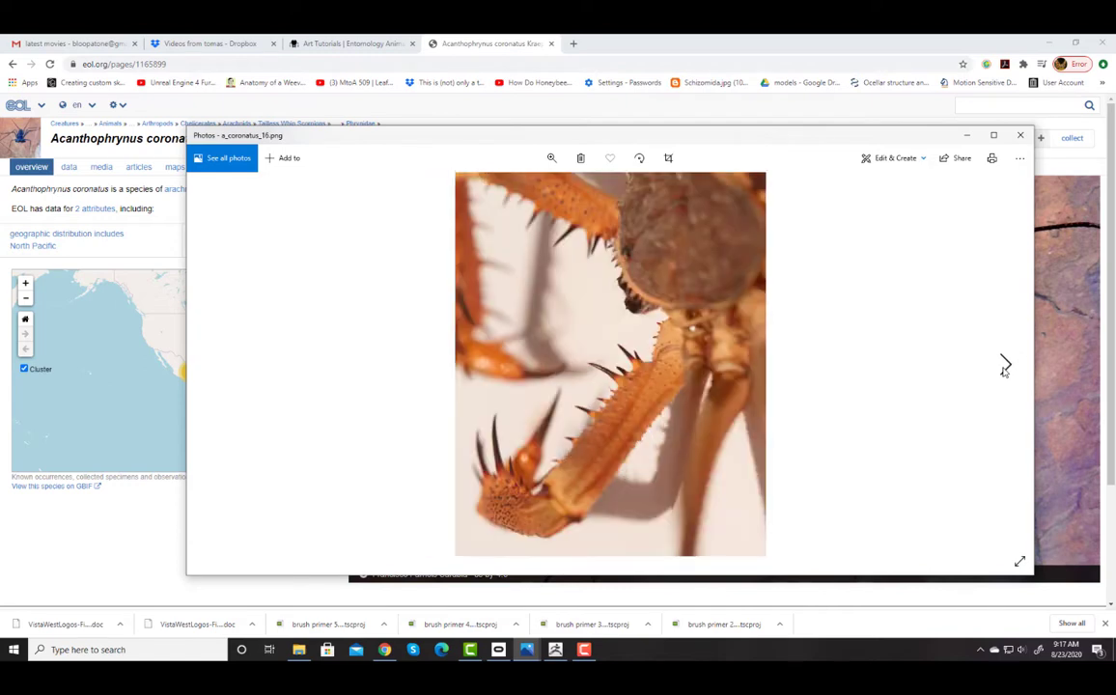
pyautogui.click(1004, 365)
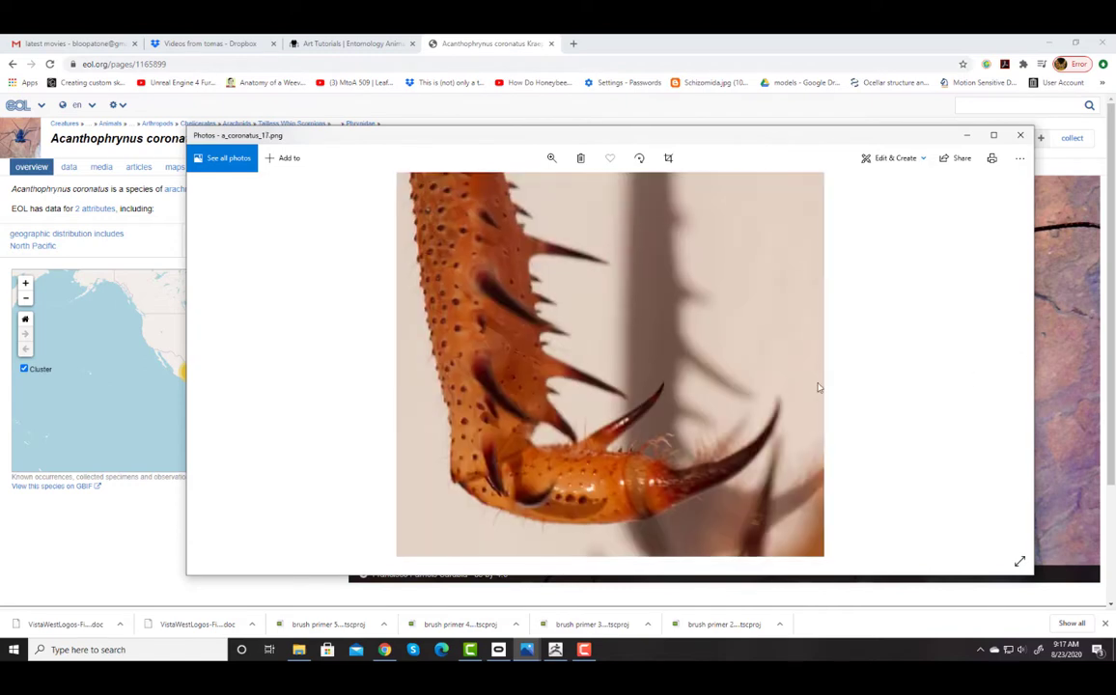
pyautogui.click(1008, 365)
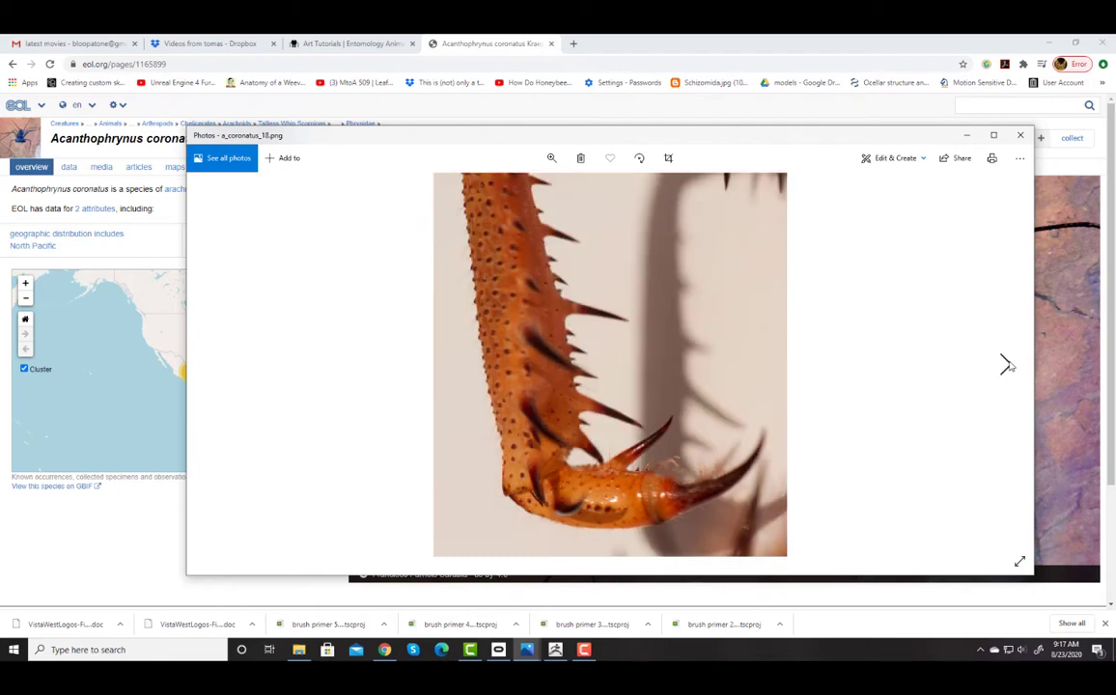
pyautogui.click(1007, 365)
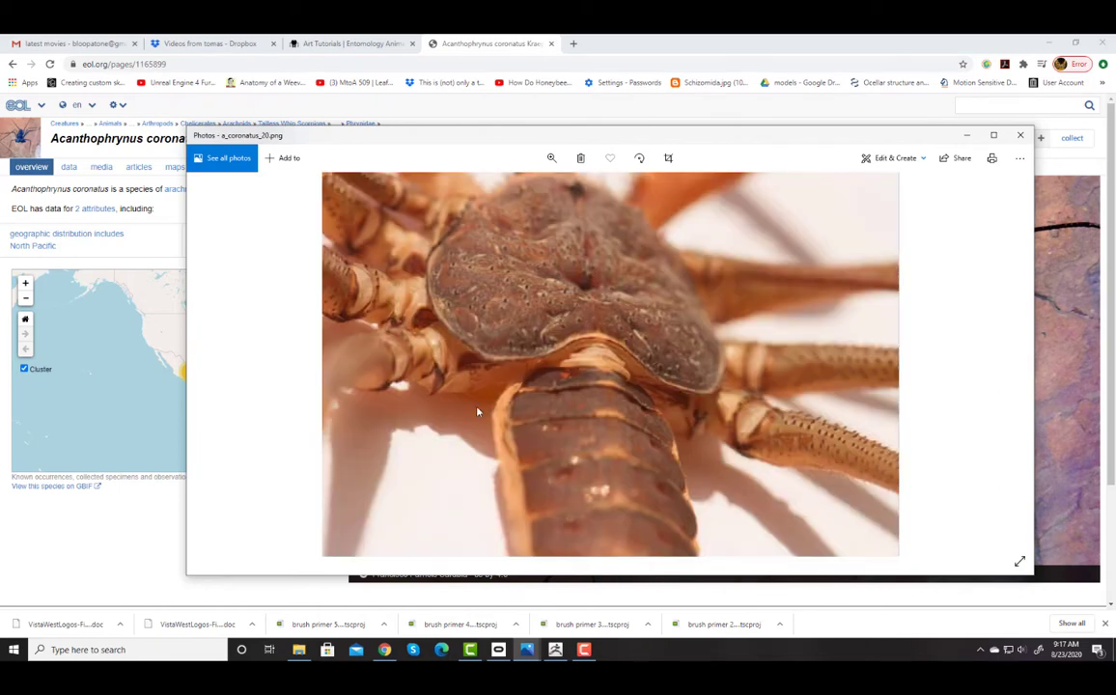
pyautogui.moveTo(492, 394)
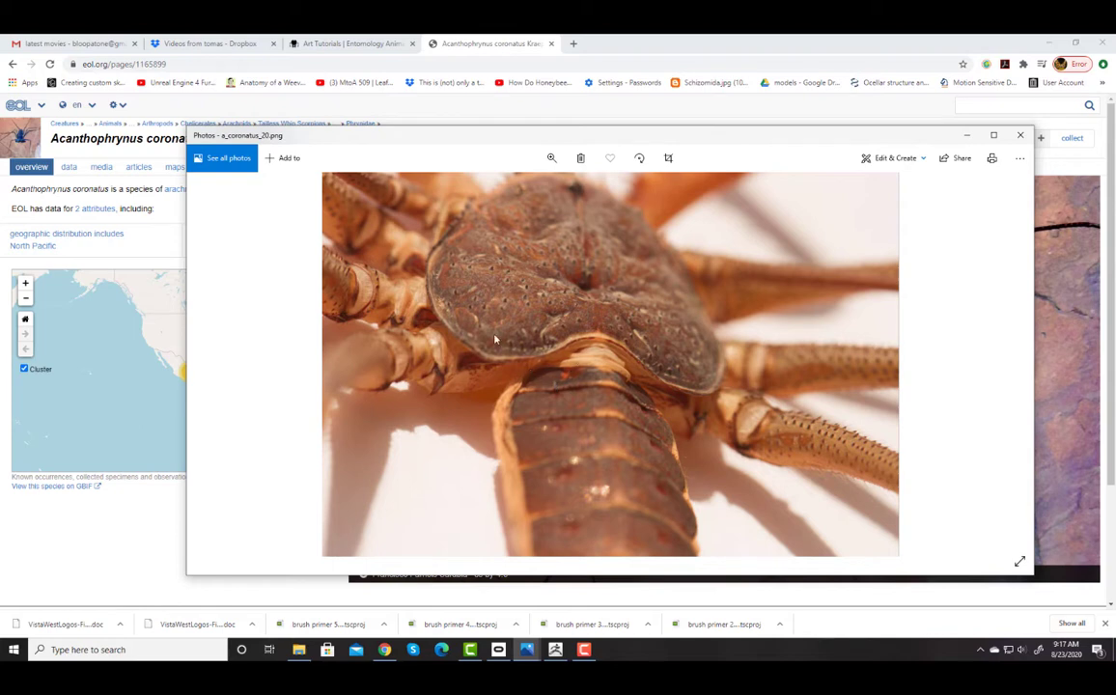
pyautogui.moveTo(452, 363)
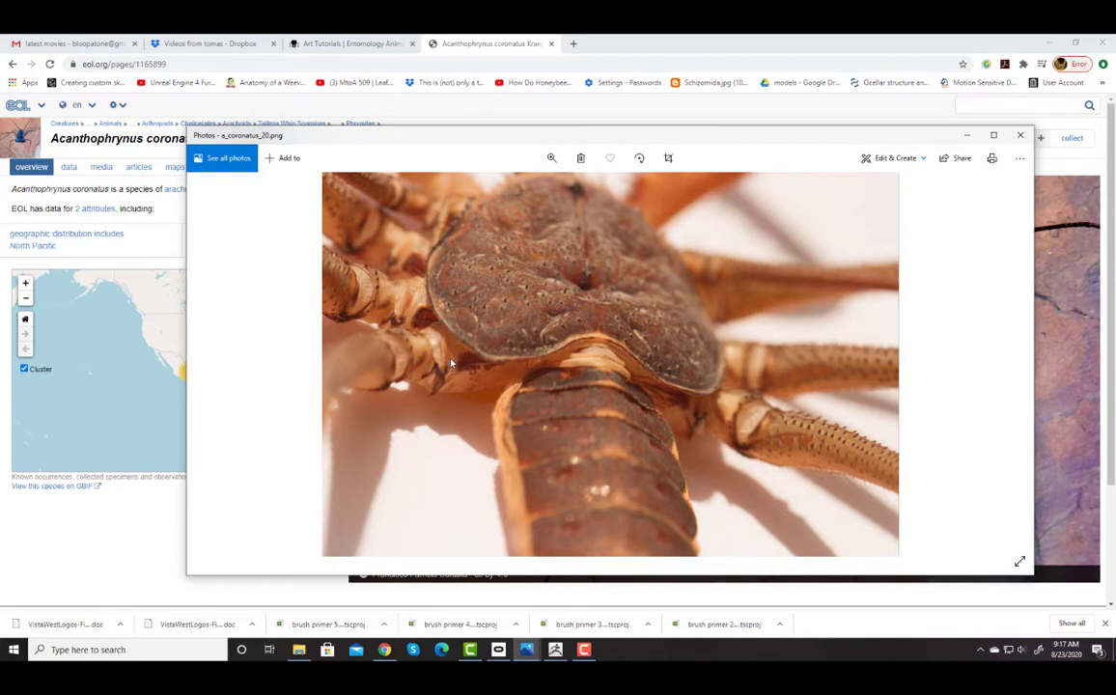
pyautogui.moveTo(567, 367)
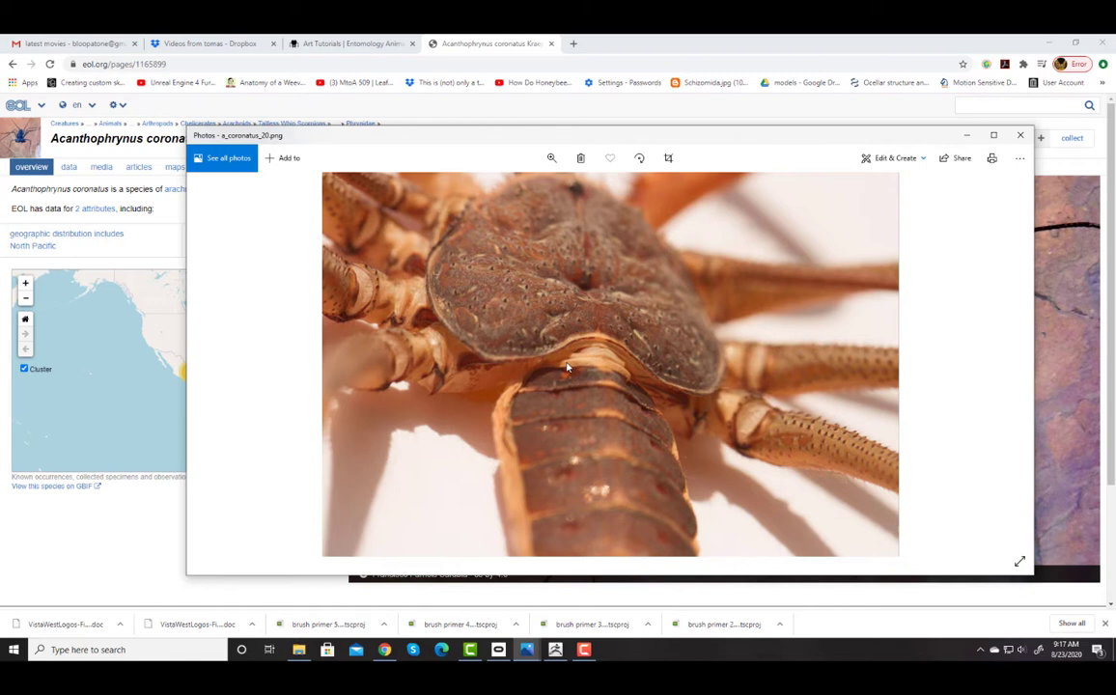
pyautogui.moveTo(1027, 425)
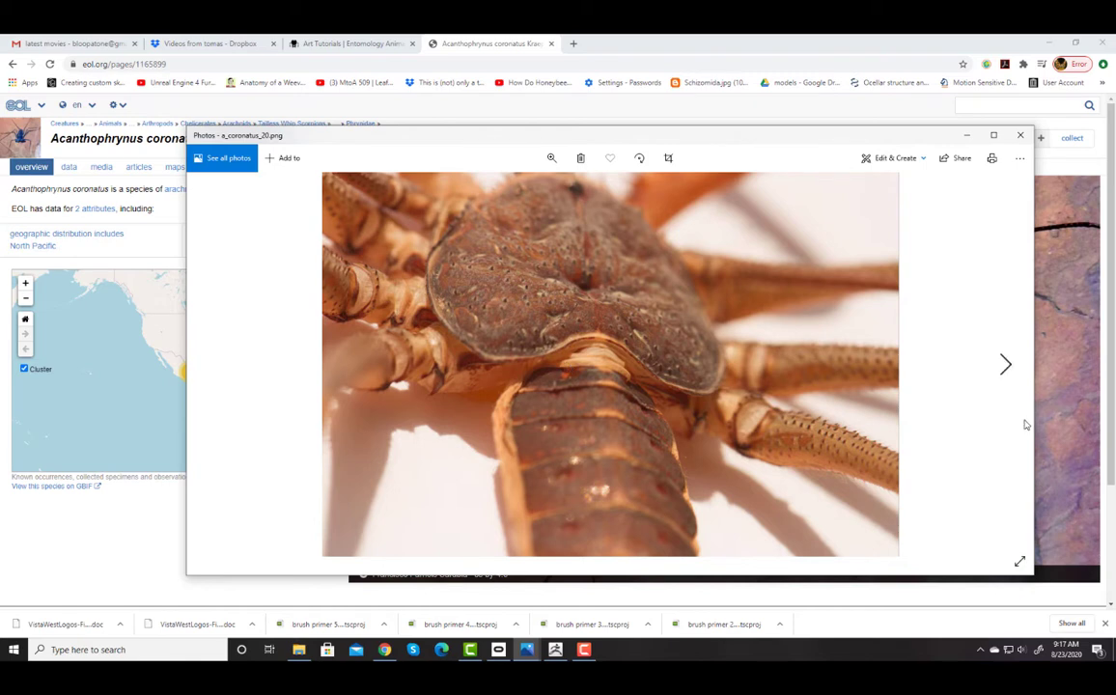
# - Advance through the leg segment, side view, line drawing and rock photos, then close Photos
pyautogui.click(1005, 363)
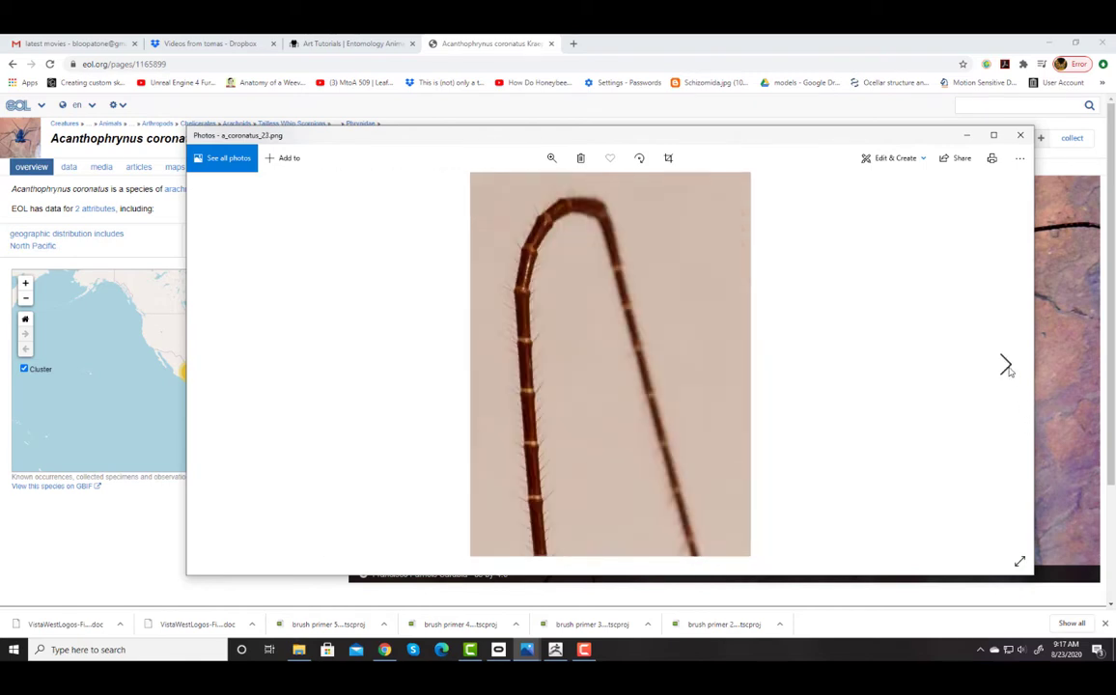
pyautogui.click(1004, 365)
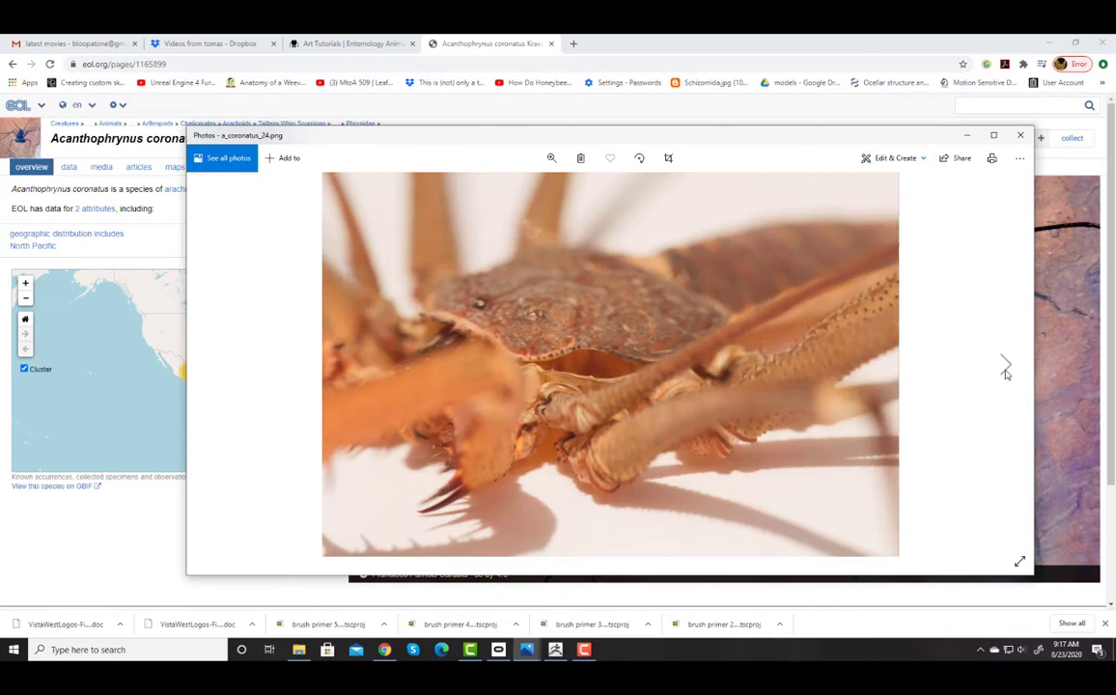
pyautogui.click(1004, 365)
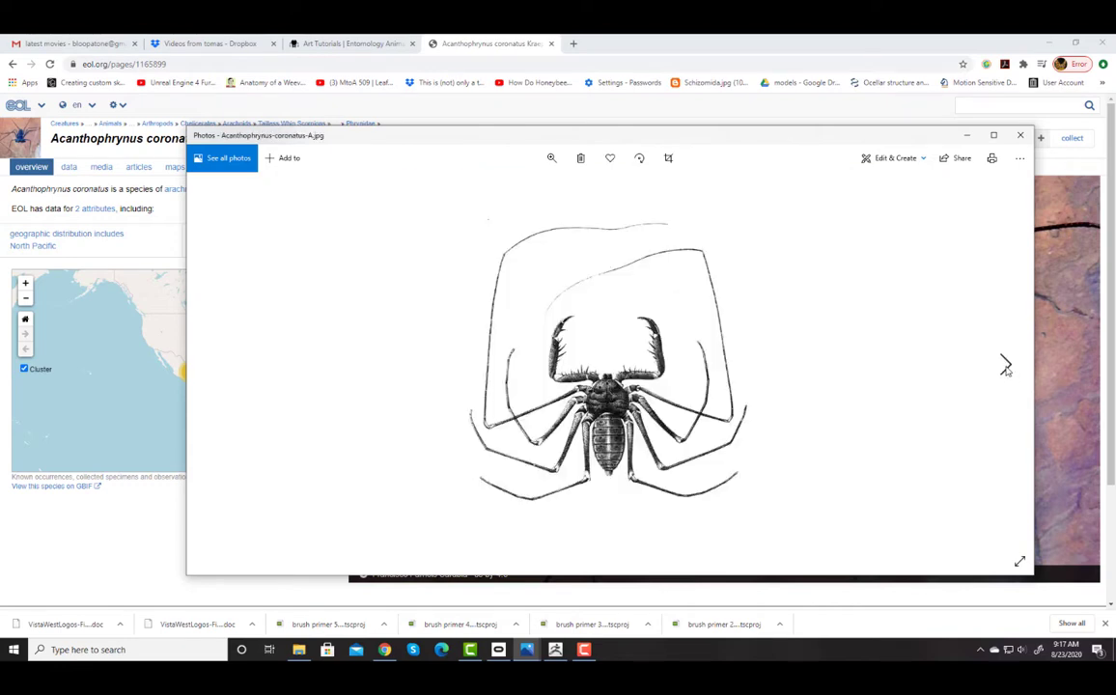
pyautogui.click(1004, 365)
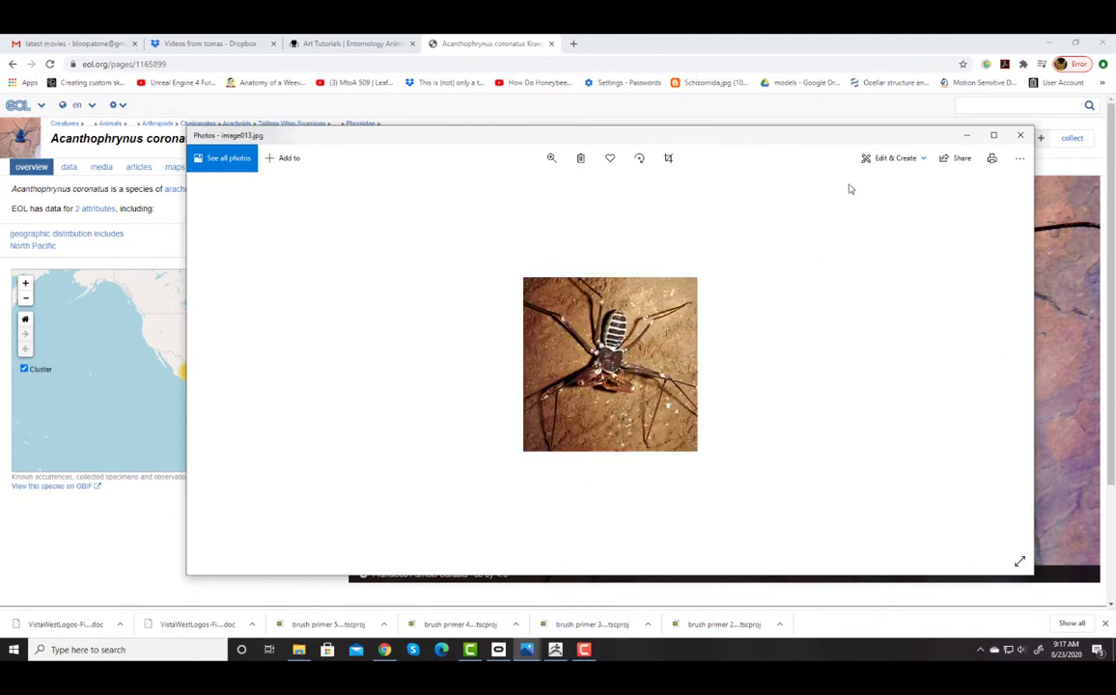
pyautogui.click(1020, 135)
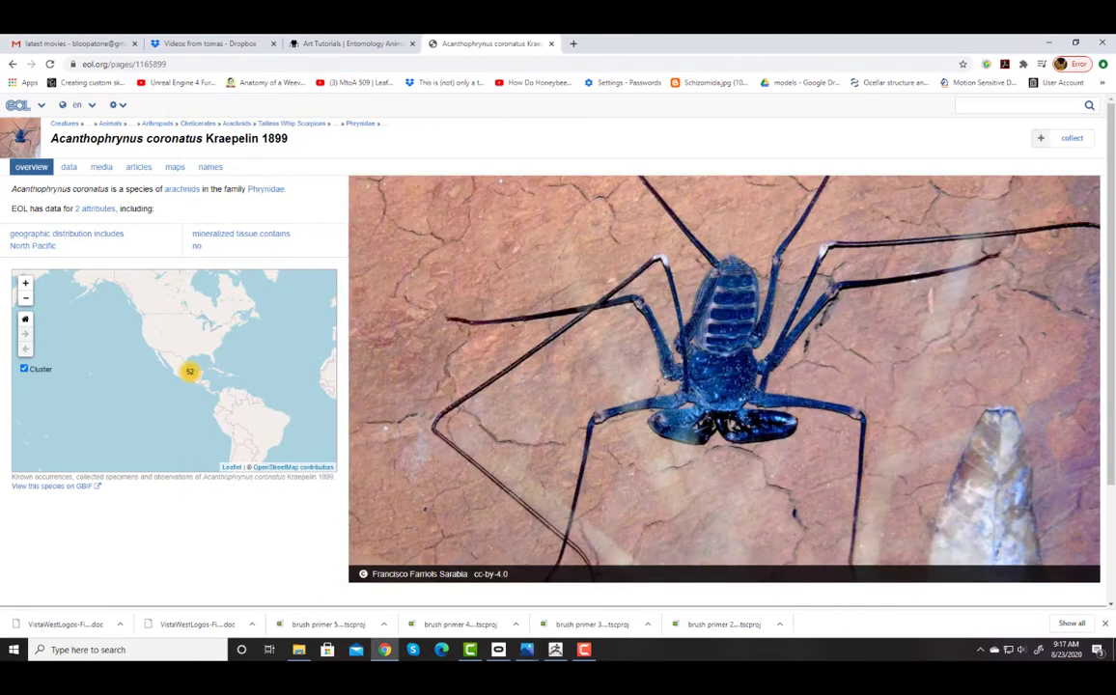